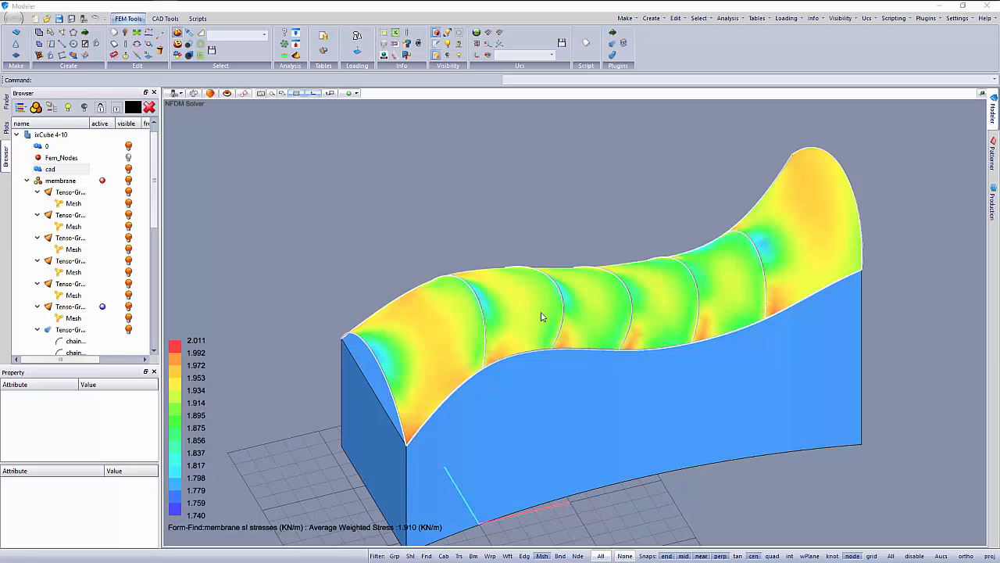
pyautogui.moveTo(536, 313)
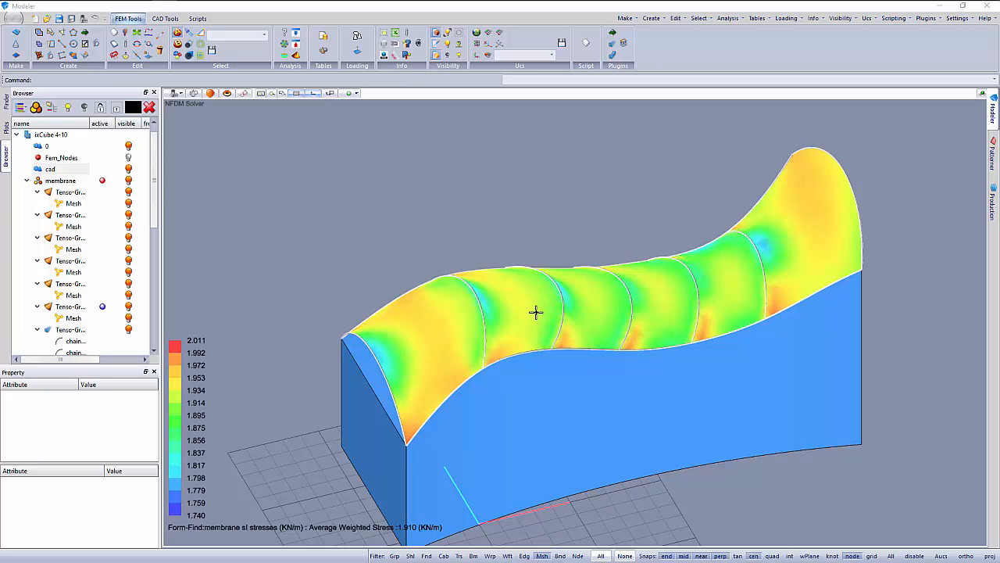
# Set the Membrane stress plot from s1 stress to None, showing the bare triangulated canopy mesh.
pyautogui.moveTo(536, 312); pyautogui.dragTo(505, 384)
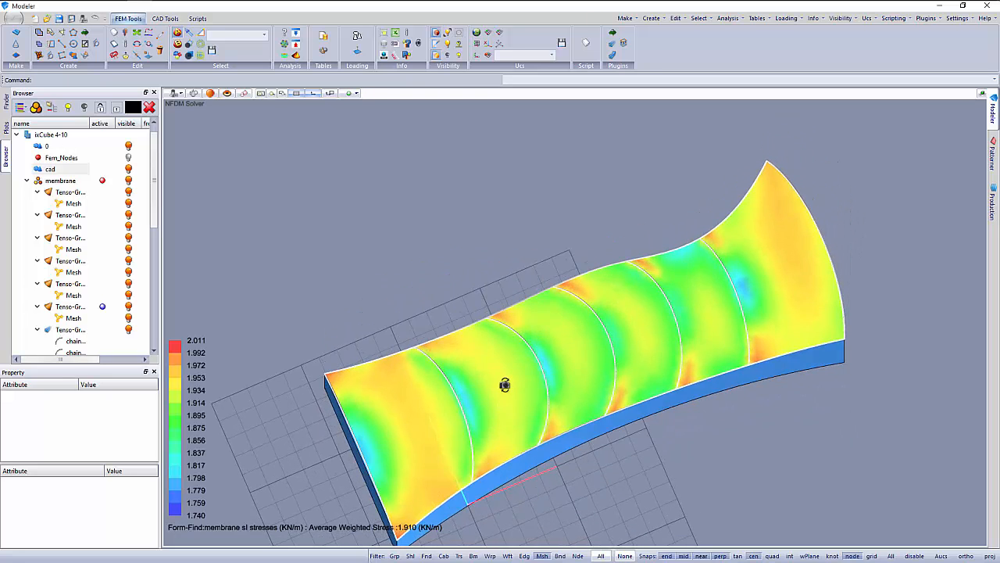
pyautogui.moveTo(505, 385); pyautogui.dragTo(469, 285)
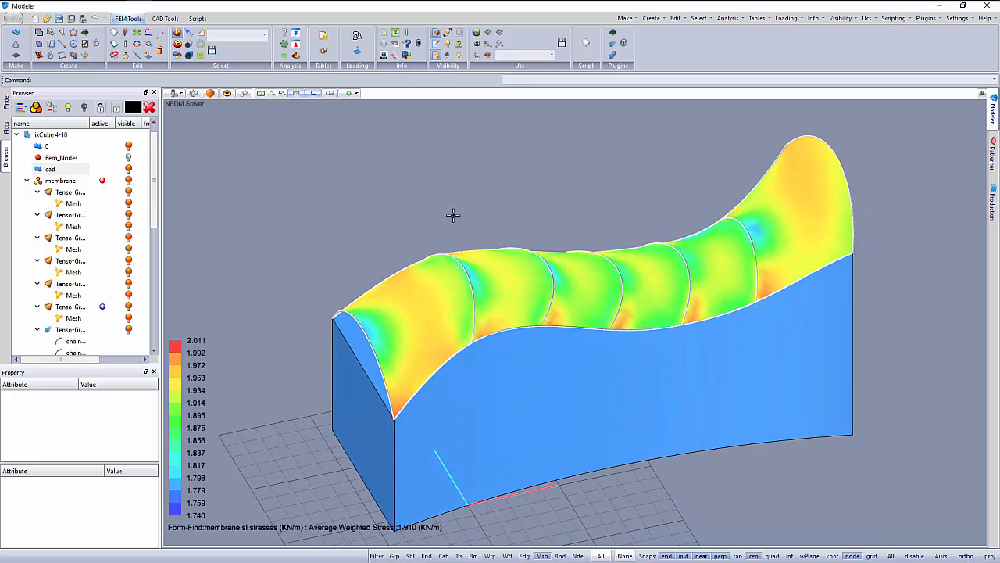
pyautogui.moveTo(145, 234)
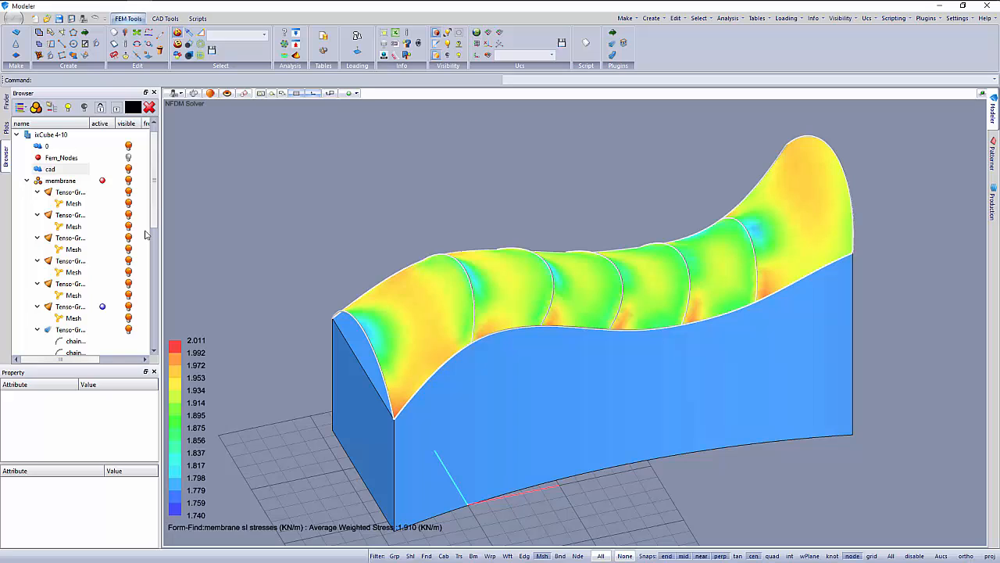
pyautogui.moveTo(75, 270)
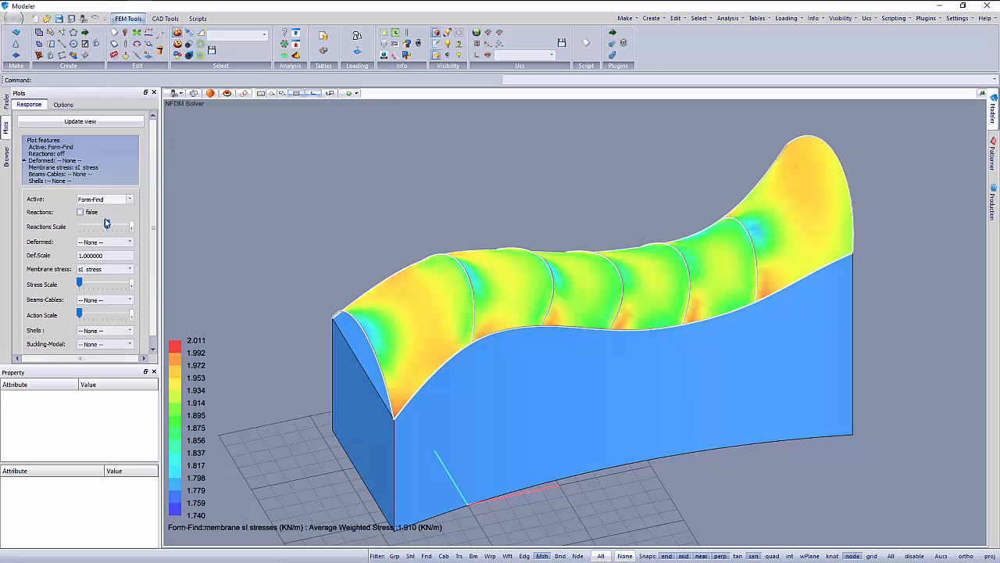
pyautogui.click(129, 268)
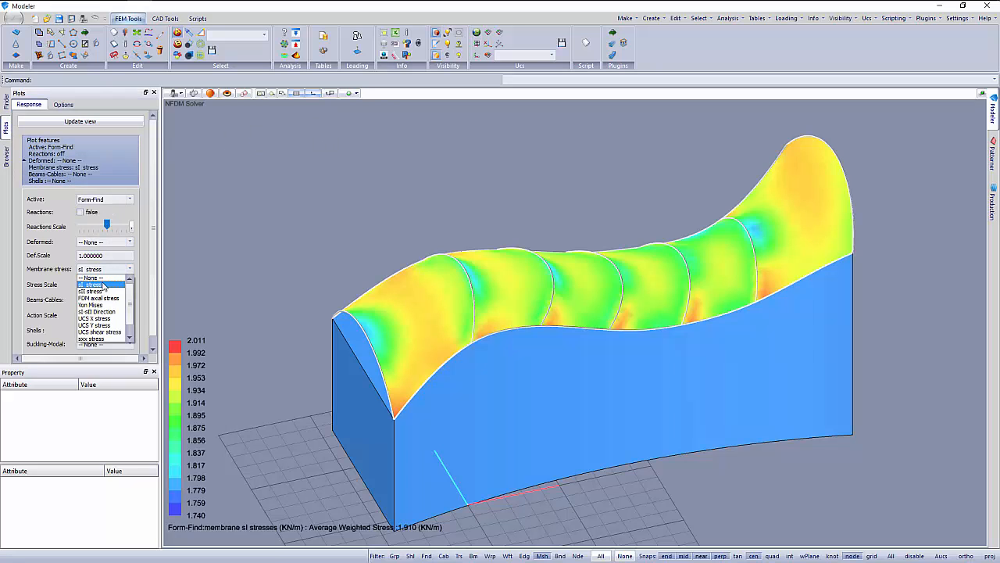
pyautogui.click(90, 277)
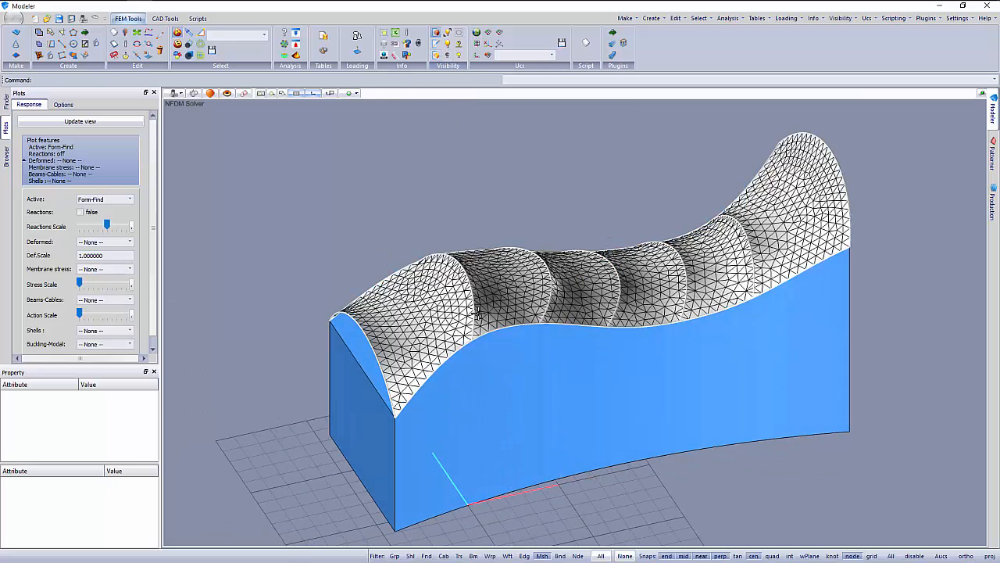
pyautogui.moveTo(547, 313); pyautogui.dragTo(446, 383)
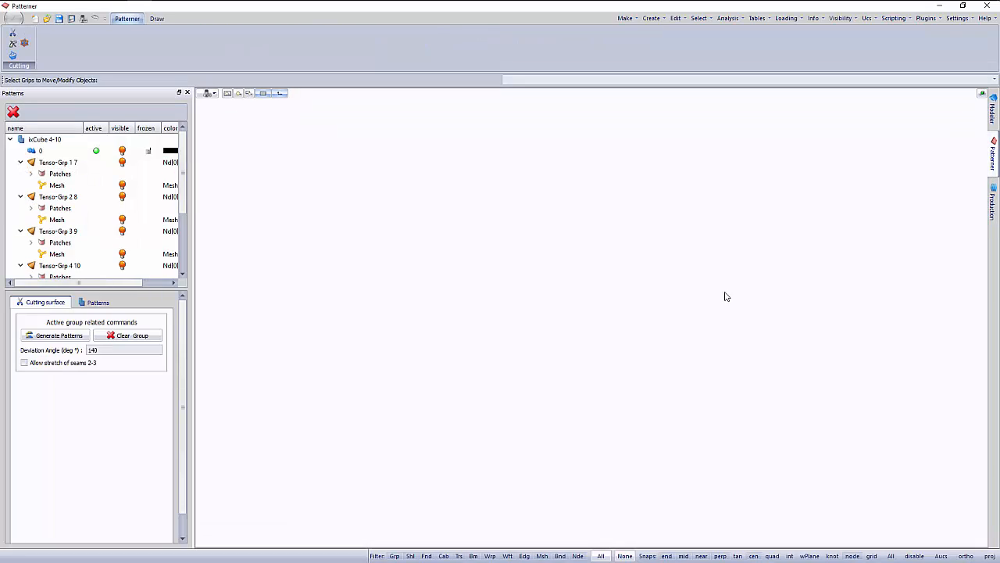
pyautogui.moveTo(558, 310)
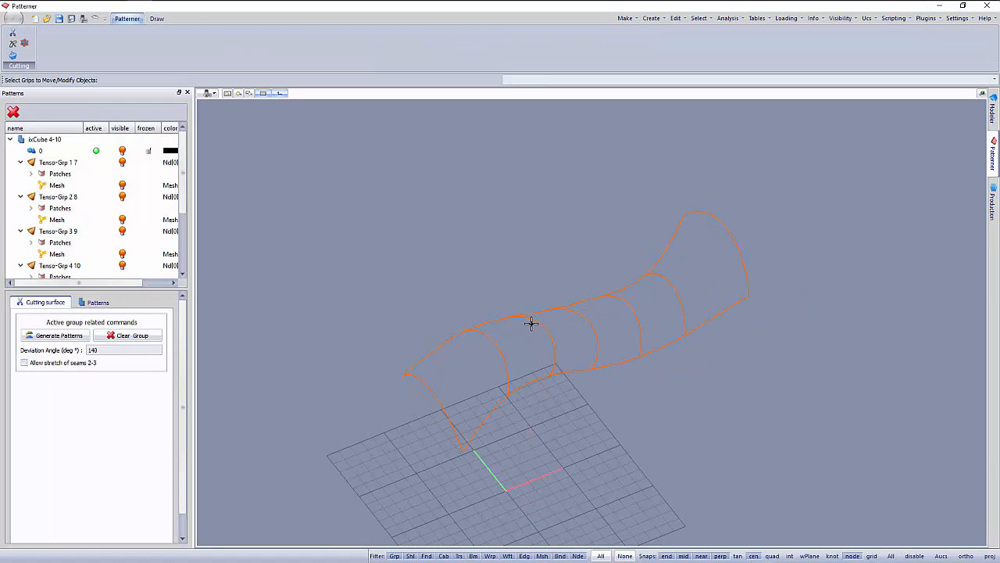
# Rotate the canopy outlines to top view and make the first Tenso-Grp bay active.
pyautogui.moveTo(531, 323); pyautogui.dragTo(214, 163)
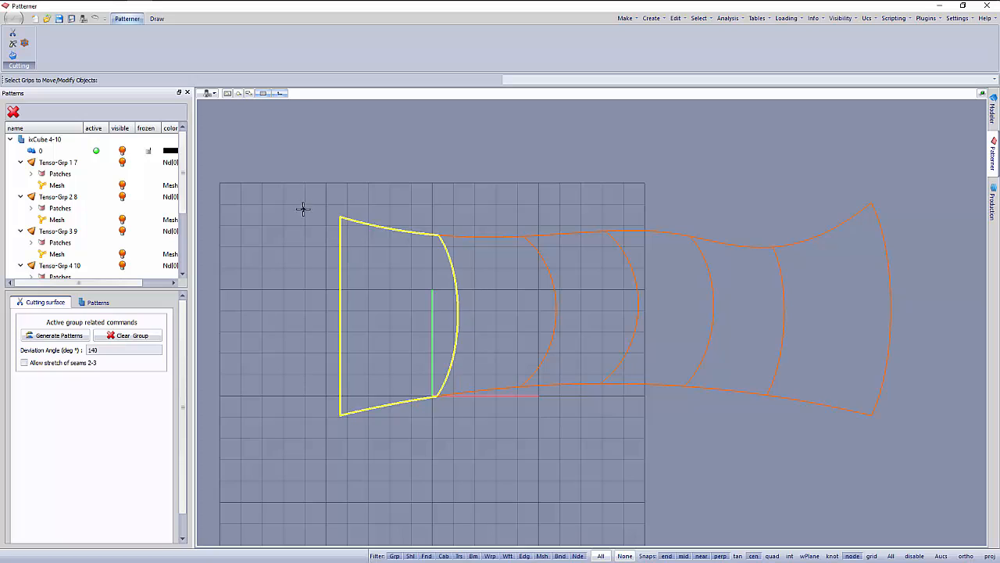
pyautogui.click(57, 161)
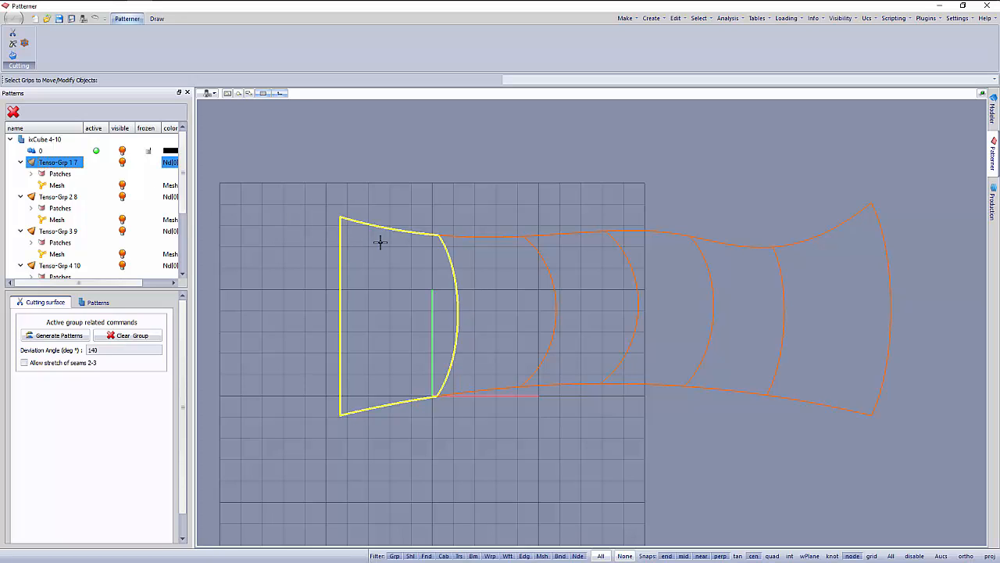
pyautogui.moveTo(373, 259)
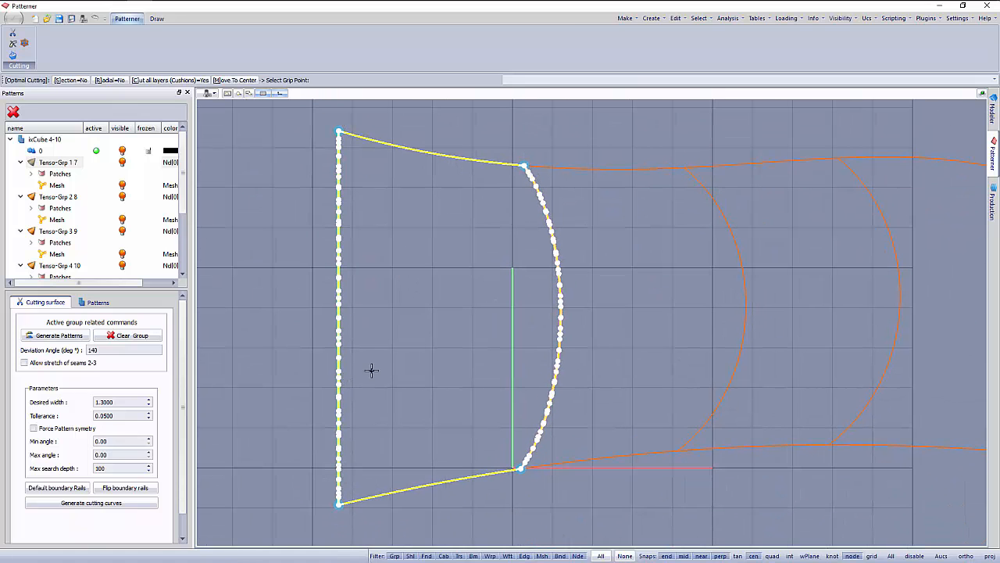
pyautogui.moveTo(432, 364)
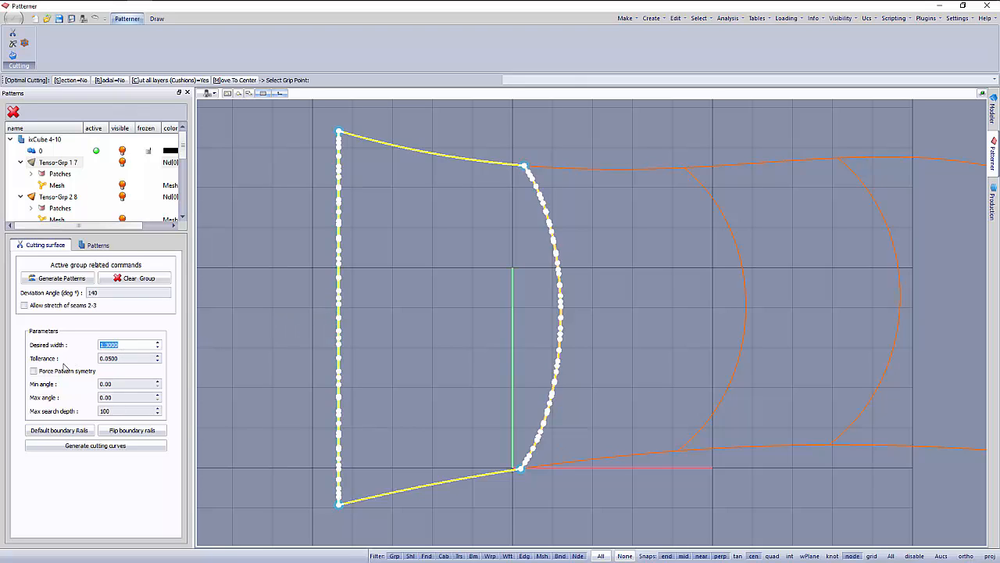
pyautogui.moveTo(113, 368)
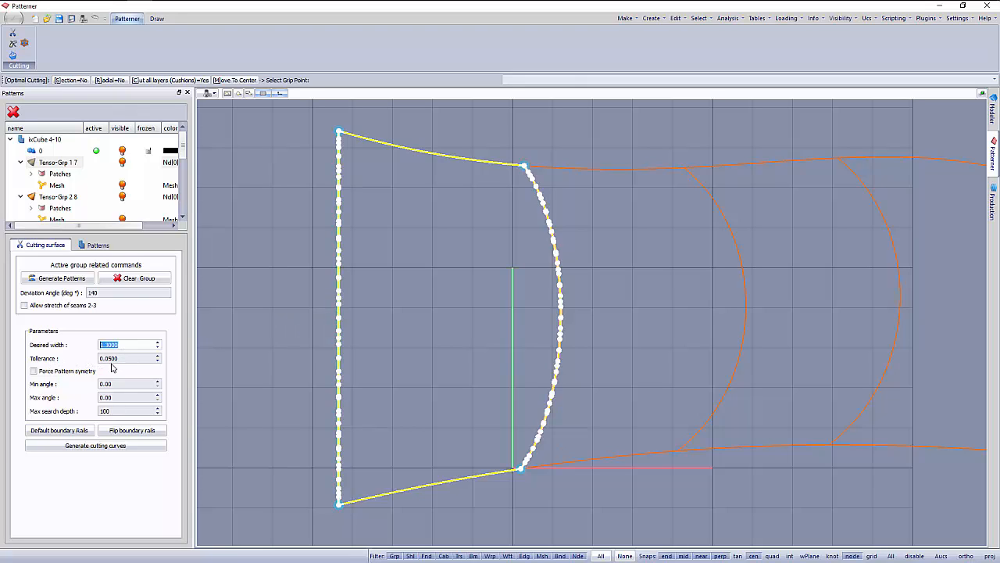
pyautogui.moveTo(129, 344)
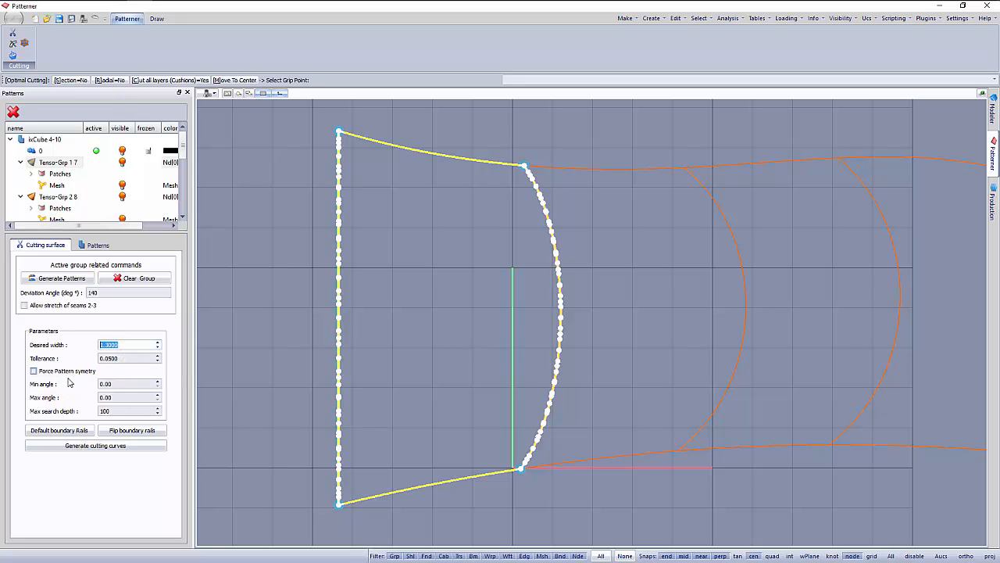
pyautogui.moveTo(146, 325)
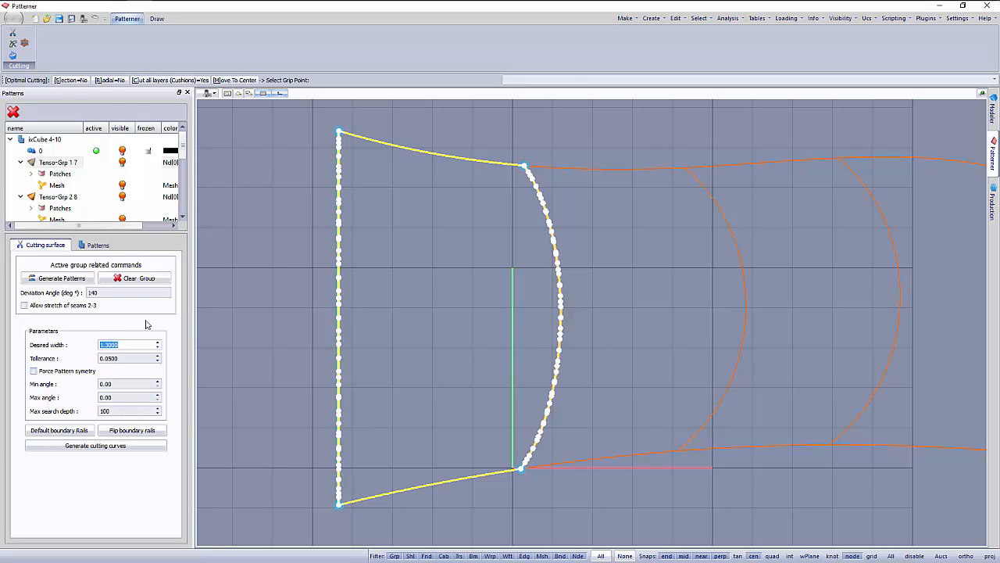
pyautogui.moveTo(93, 457)
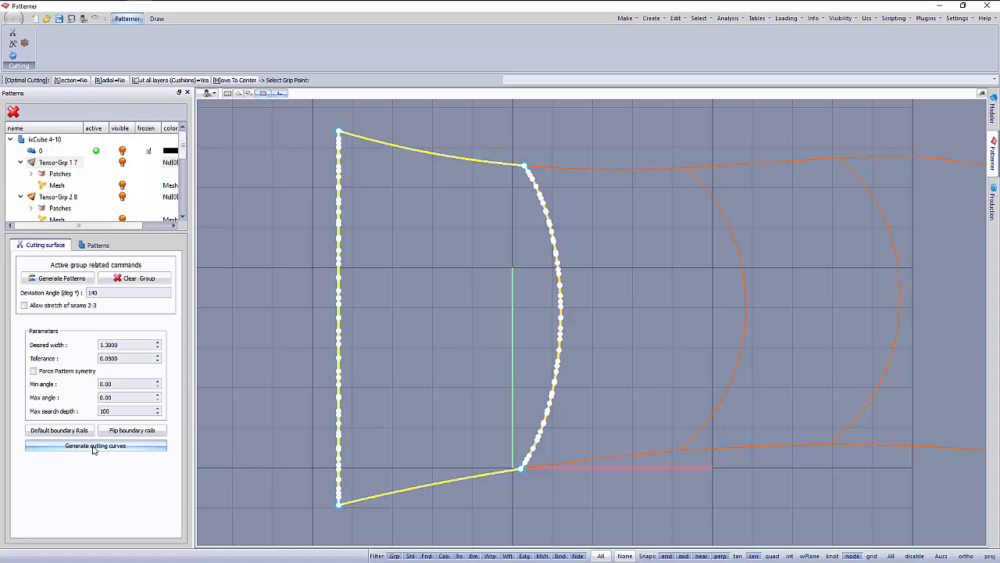
# Generate 1.3 m cutting curves and flattened patterns for the first bay, then inspect a strip.
pyautogui.click(95, 446)
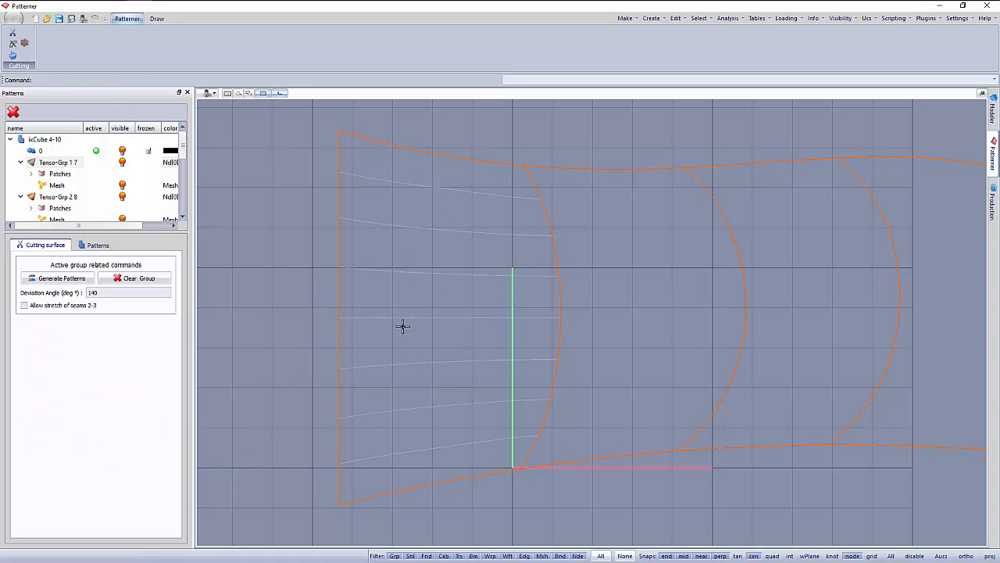
pyautogui.moveTo(447, 310)
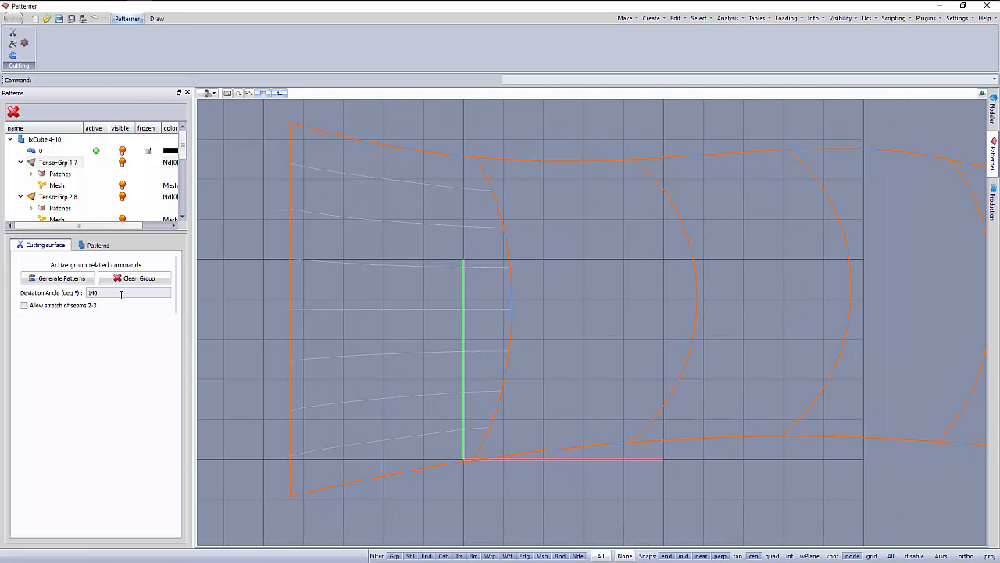
pyautogui.click(61, 278)
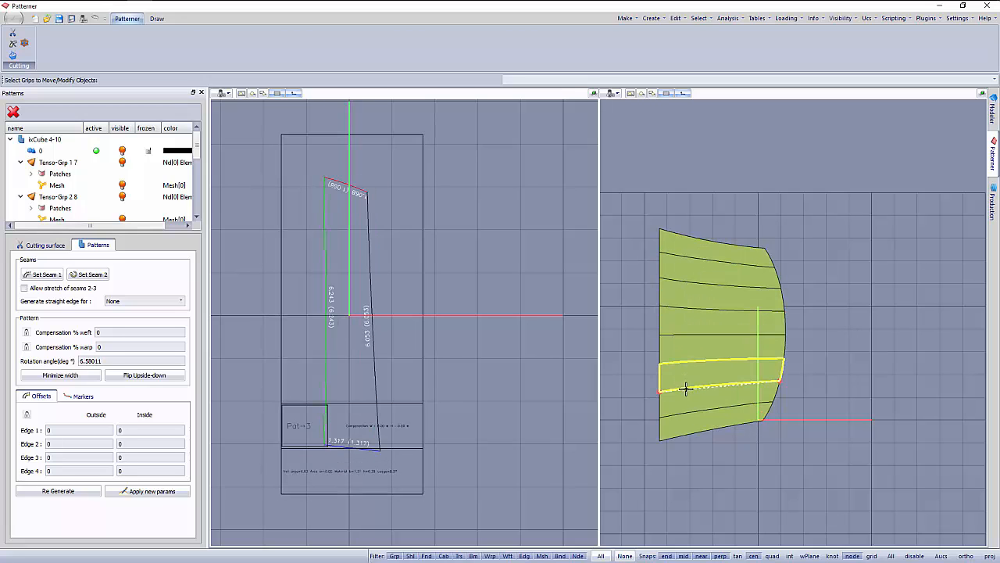
pyautogui.click(45, 245)
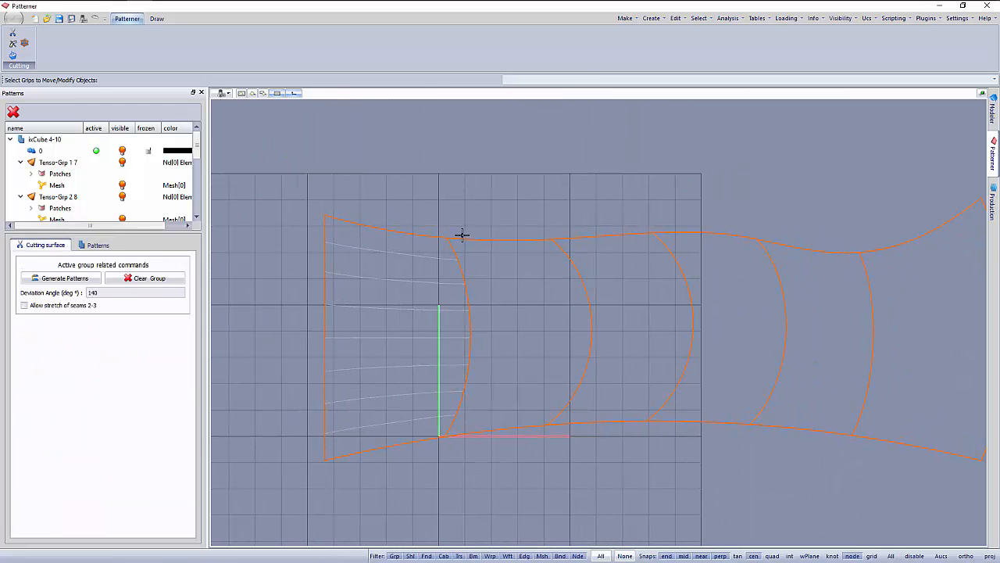
# Select the second bay and generate cutting curves with 1.3 width and 0.05 tolerance.
pyautogui.click(156, 18)
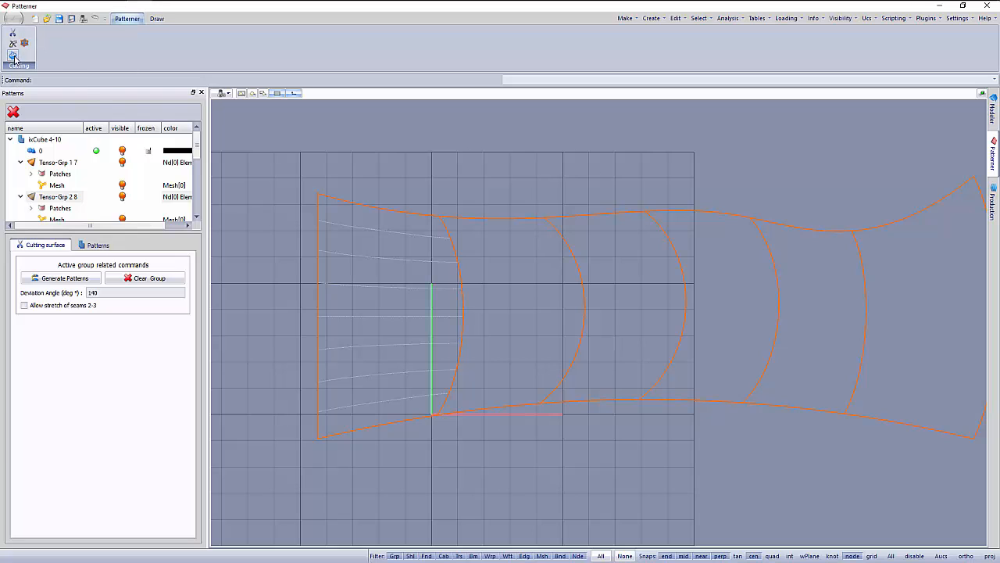
pyautogui.click(13, 56)
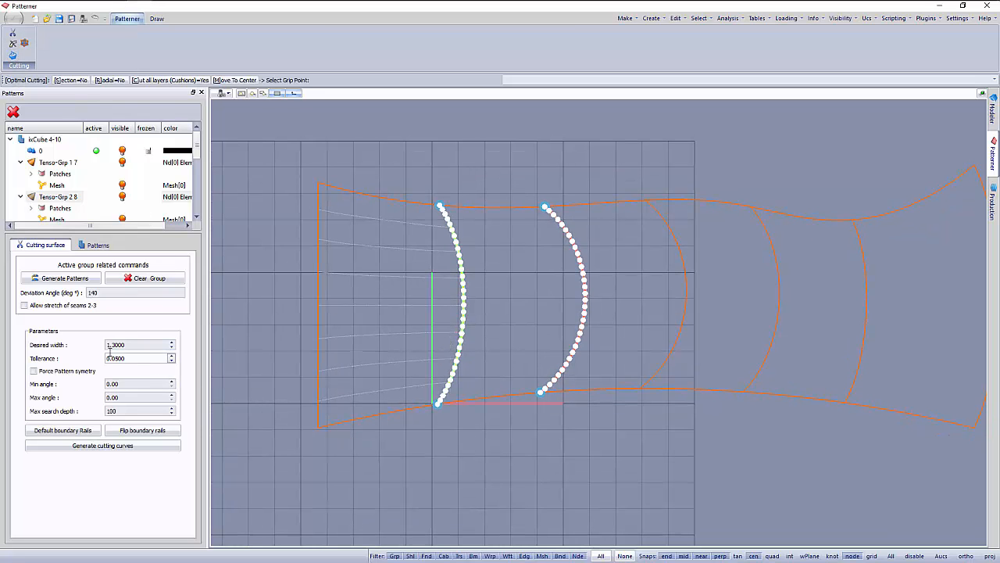
pyautogui.click(102, 445)
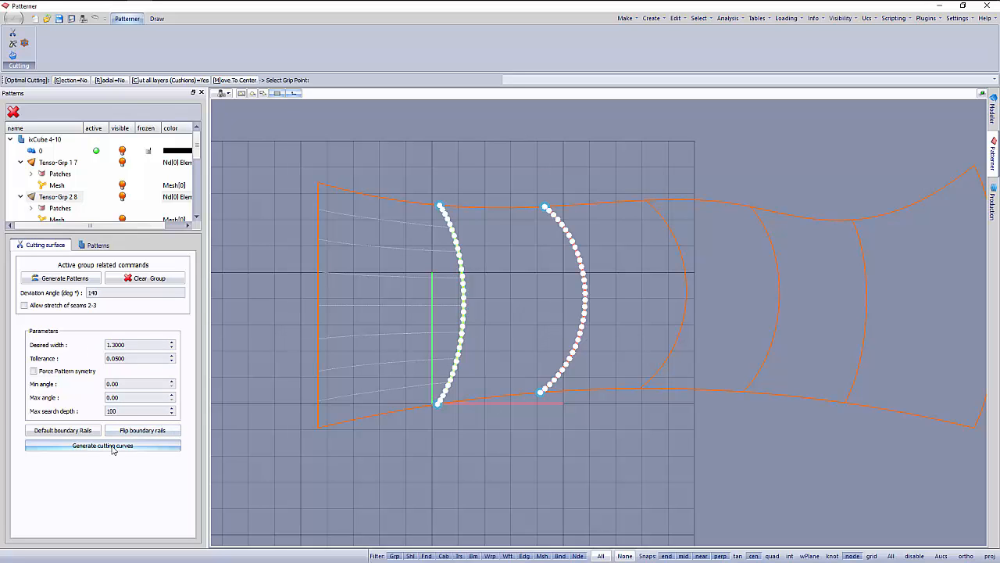
# Generate the cutting curves across the second canopy bay.
pyautogui.click(102, 445)
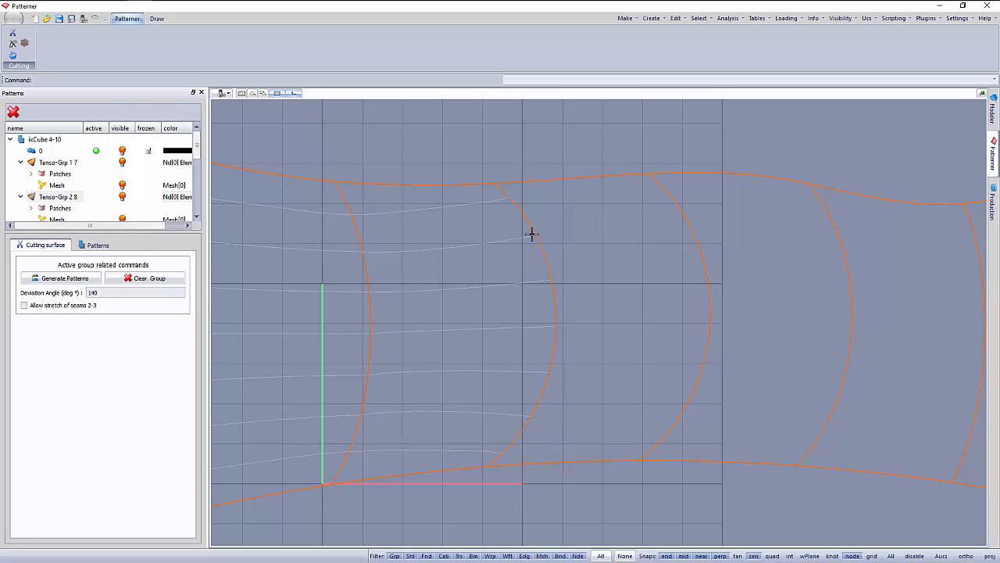
pyautogui.moveTo(526, 394)
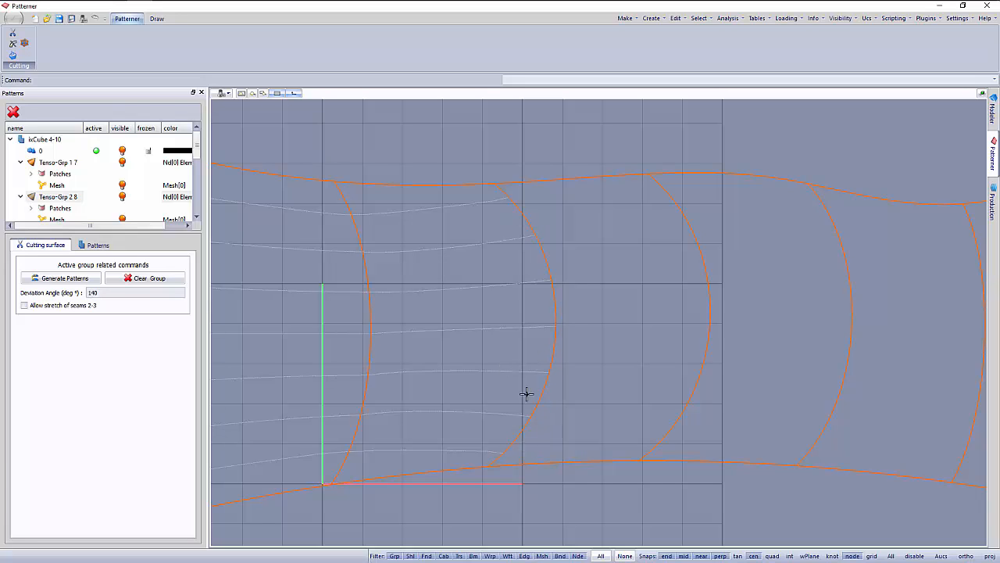
pyautogui.moveTo(523, 379)
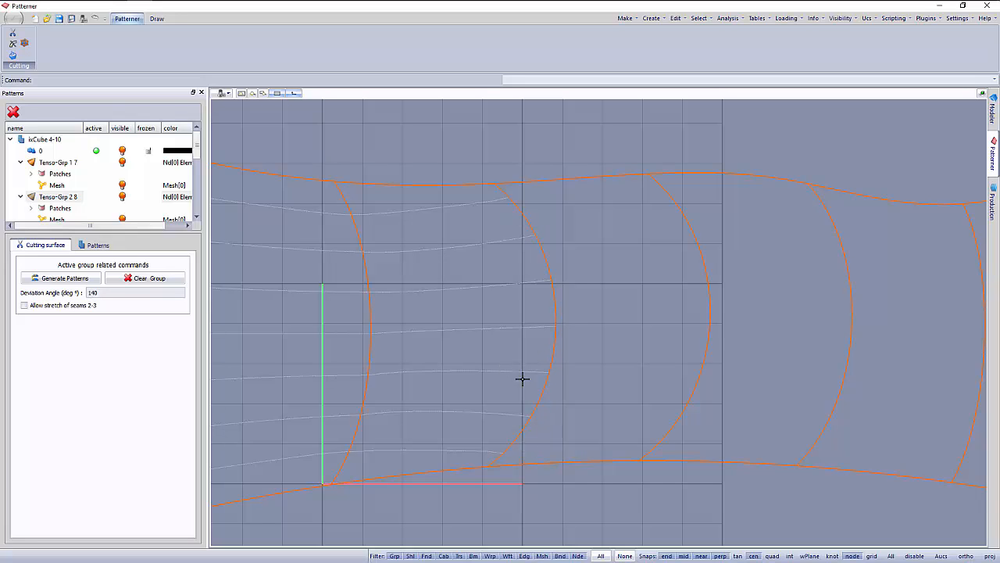
# Switch to the Draw tools for tessellating the boundary arc.
pyautogui.click(156, 18)
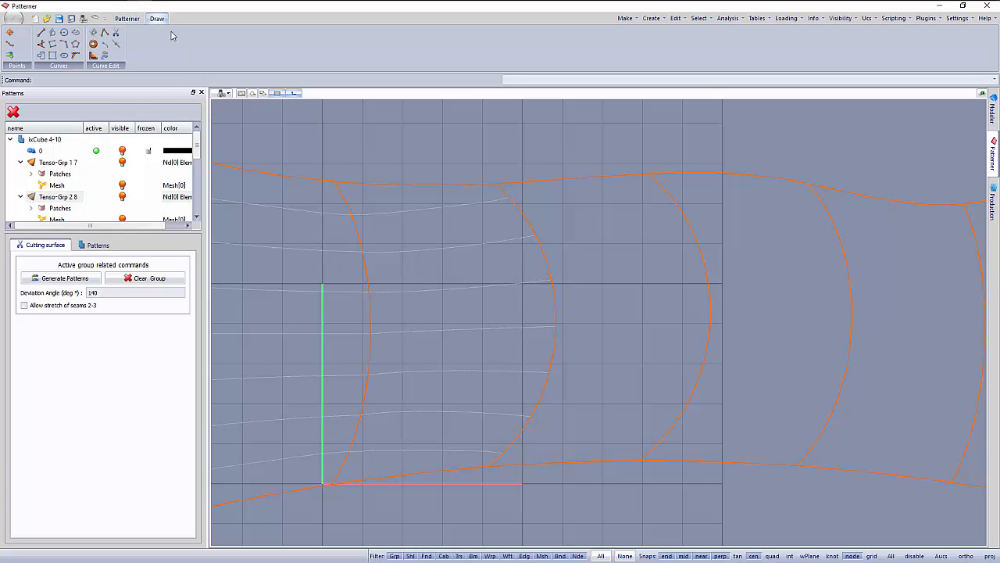
pyautogui.moveTo(71, 44)
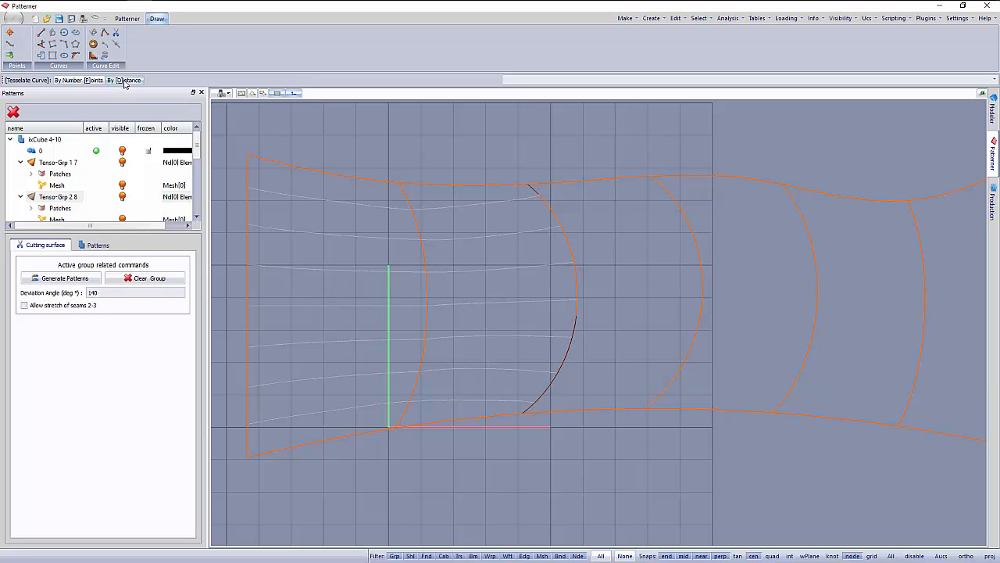
# Tessellate the boundary arc By Distance.
pyautogui.click(127, 80)
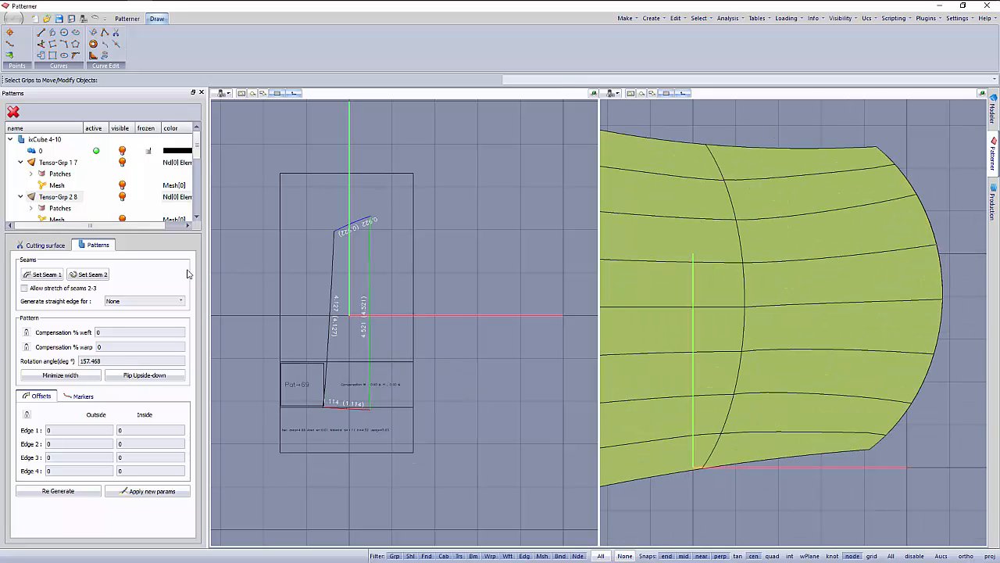
# Return to the cutting surface plan and move on to the Tenso-Grp 3 9 group.
pyautogui.click(44, 245)
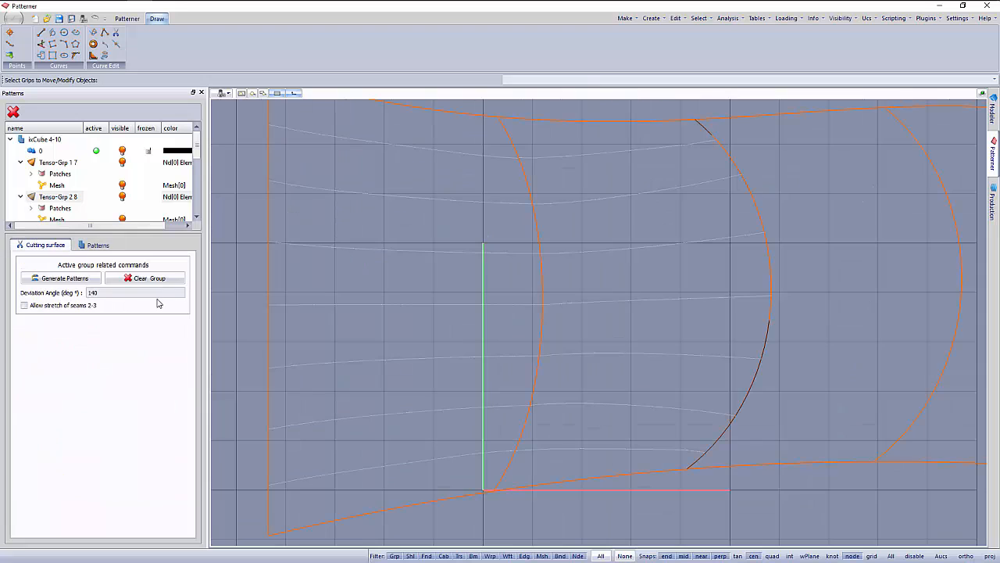
pyautogui.click(57, 162)
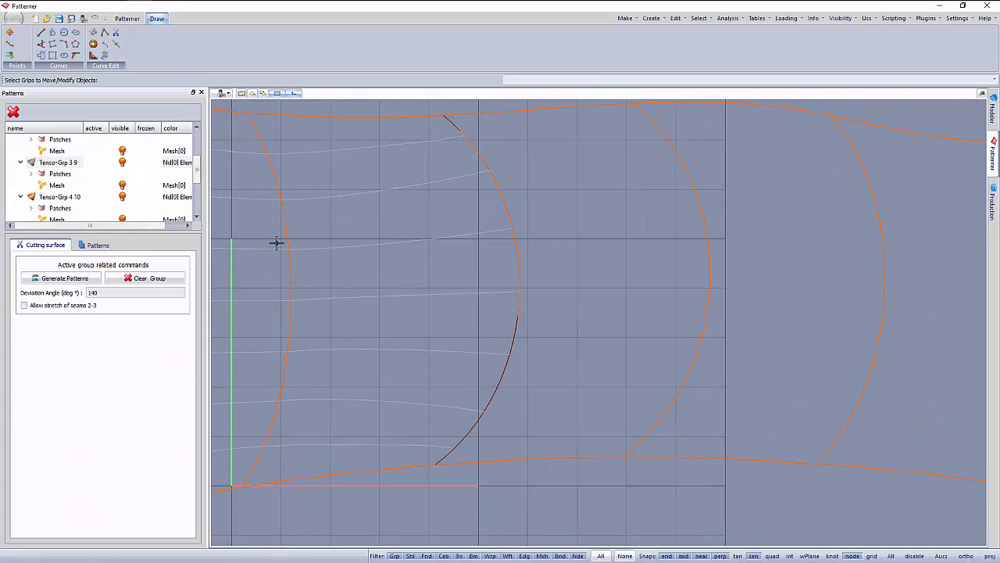
pyautogui.click(127, 18)
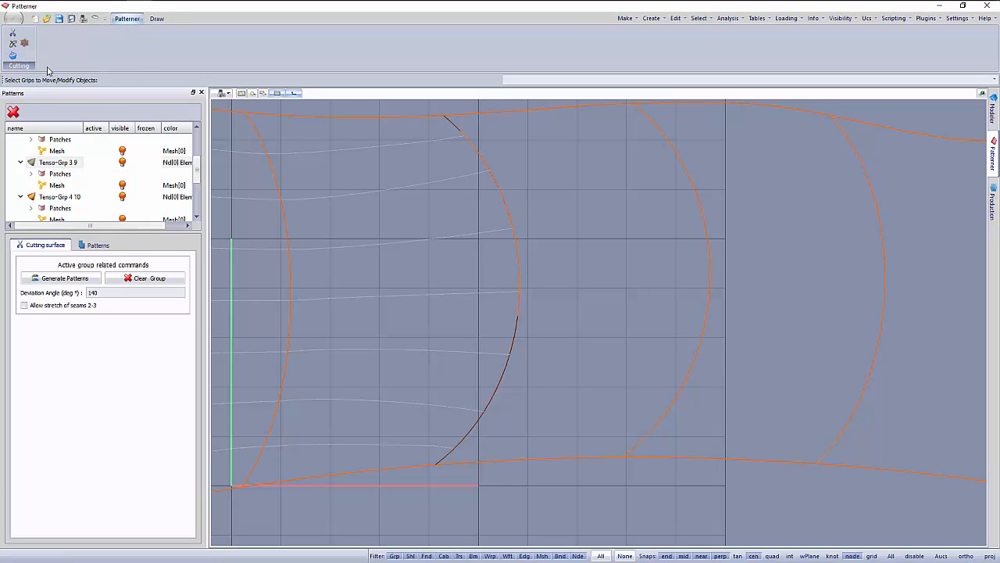
# Switch back to the cutting tools and pick the lower end of the boundary arc.
pyautogui.click(61, 278)
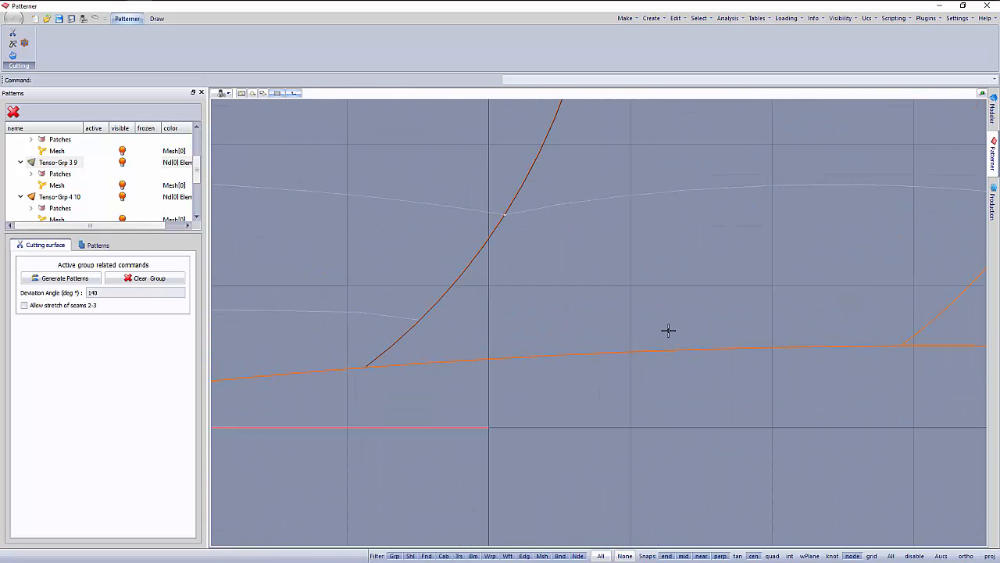
pyautogui.click(508, 216)
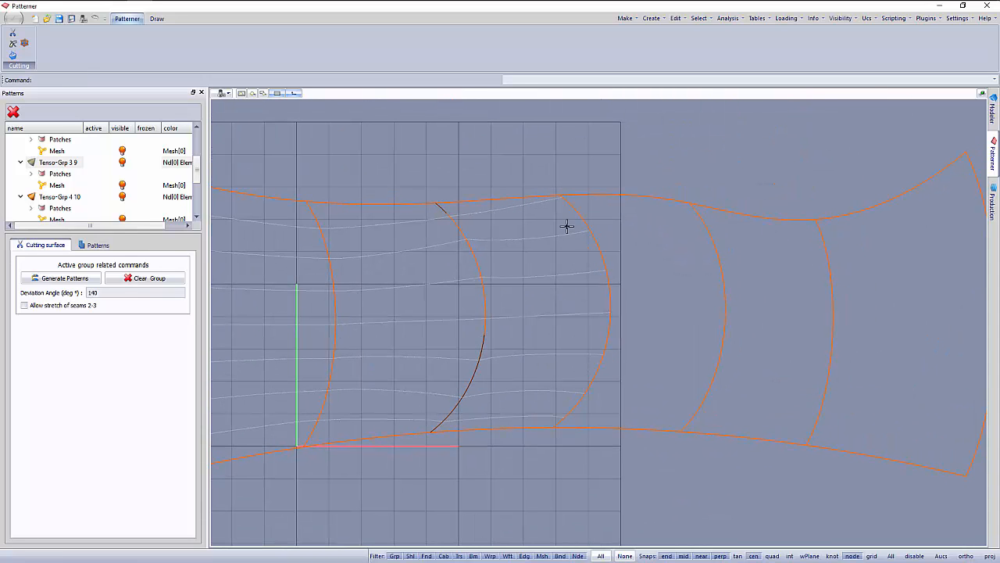
pyautogui.moveTo(598, 319)
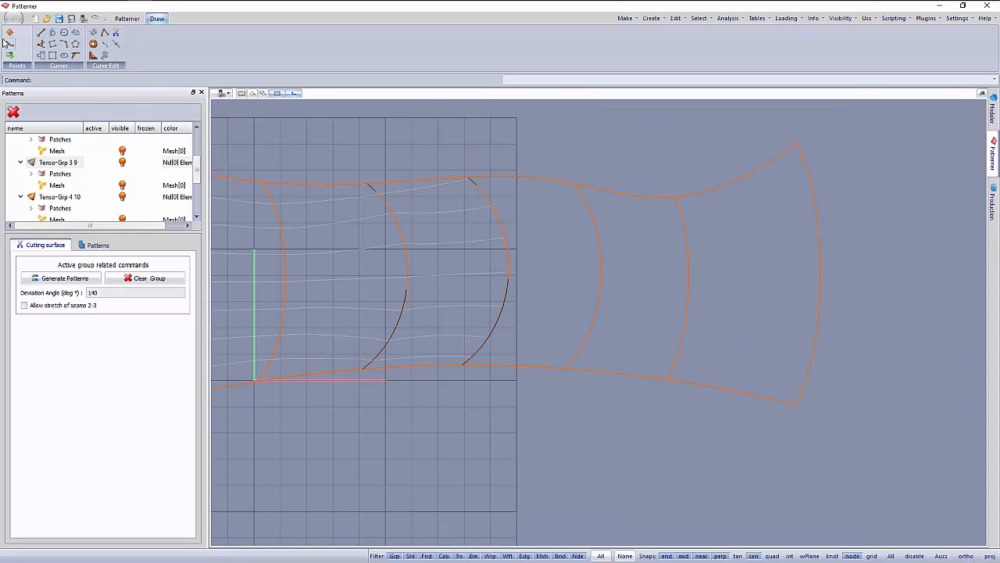
# Tessellate the third boundary arc By Distance at 1.3 m from a picked start point.
pyautogui.click(10, 43)
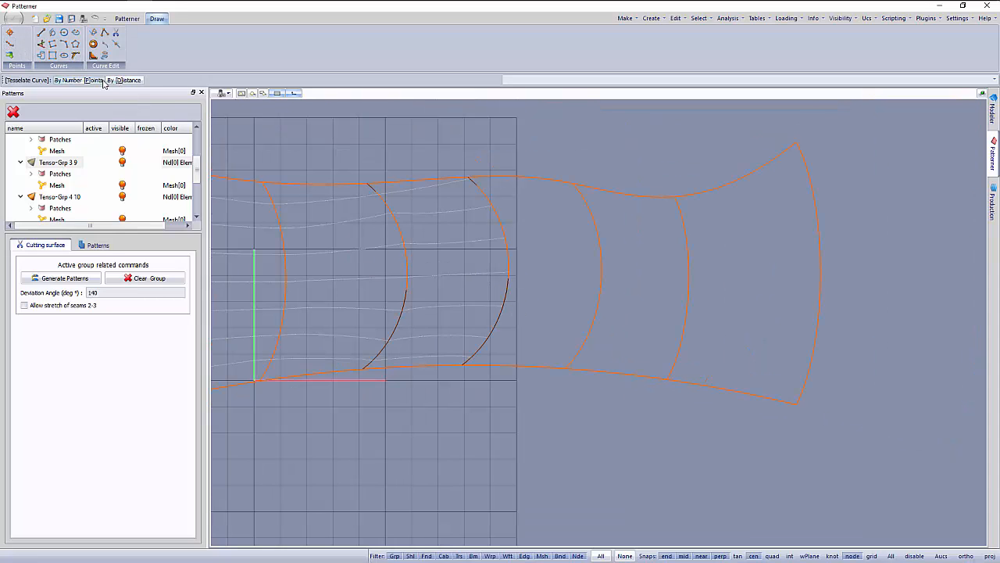
pyautogui.click(125, 79)
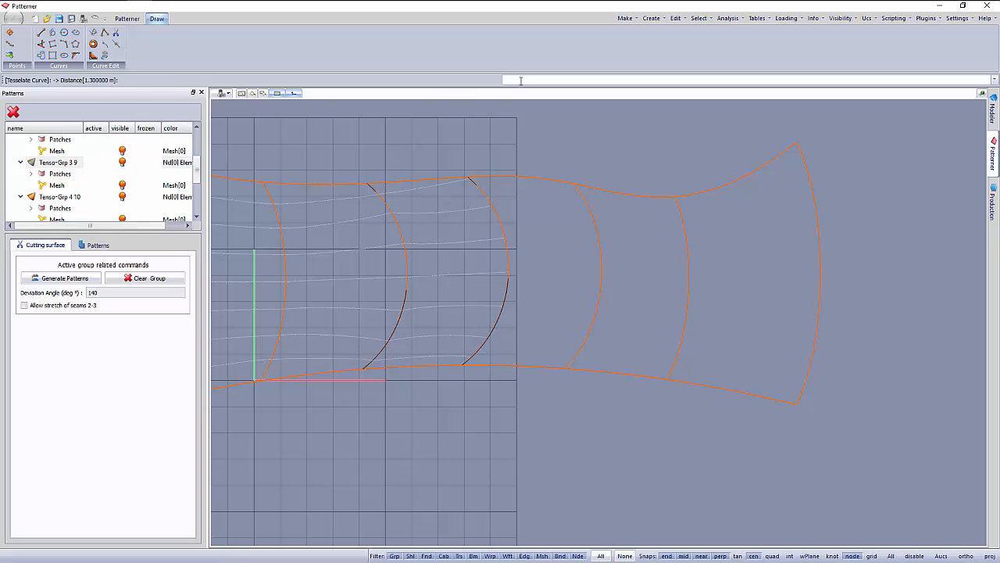
pyautogui.moveTo(503, 77)
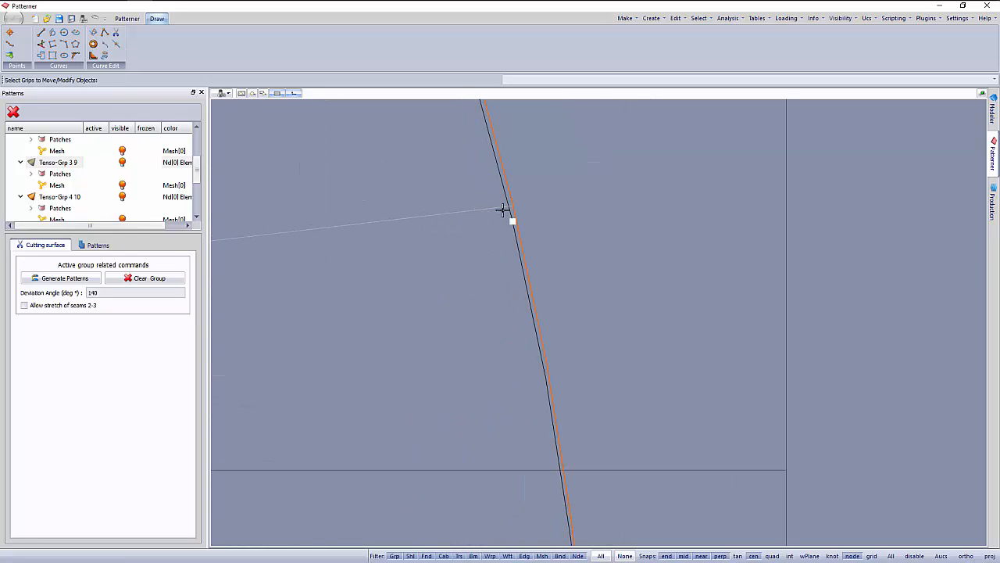
pyautogui.click(512, 220)
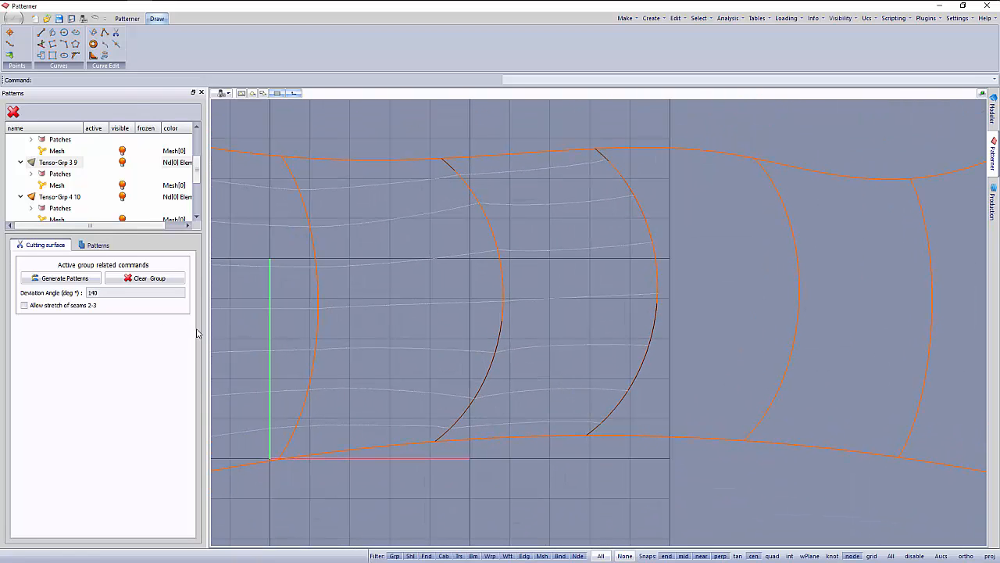
# Show the split plan and 3D view, then orbit the green patterned canopy to inspect its arch.
pyautogui.click(61, 278)
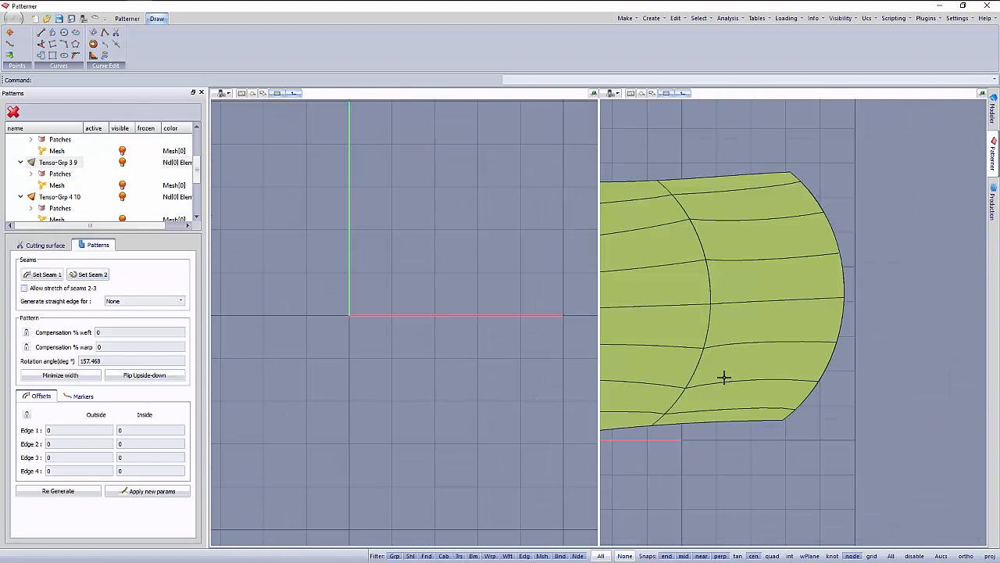
pyautogui.click(616, 93)
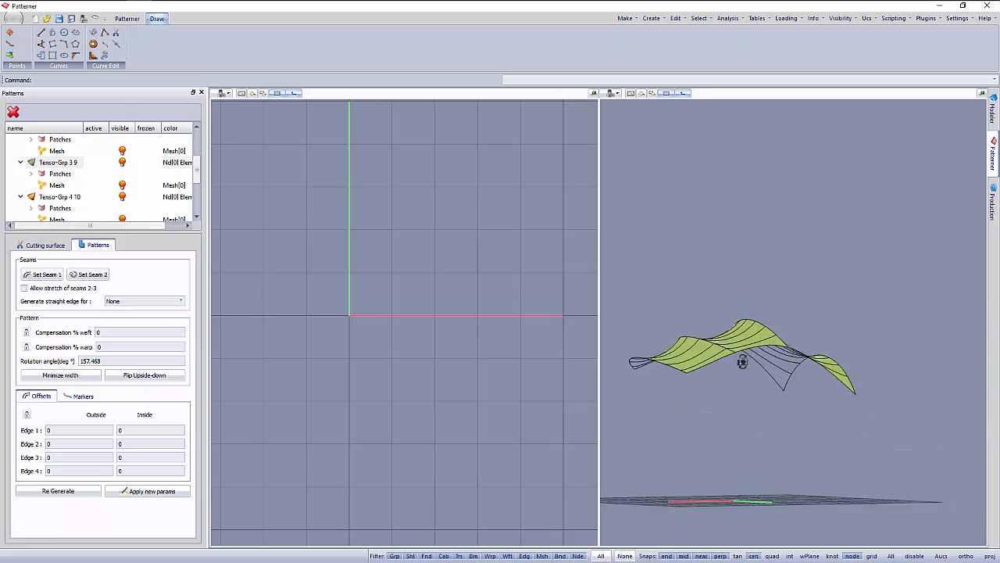
pyautogui.moveTo(742, 360); pyautogui.dragTo(792, 401)
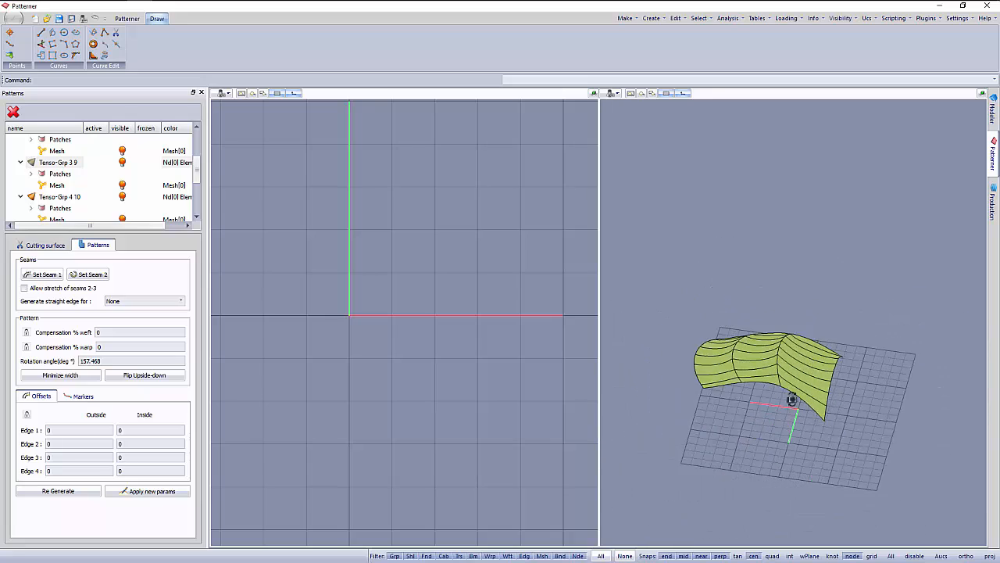
pyautogui.moveTo(792, 401); pyautogui.dragTo(750, 382)
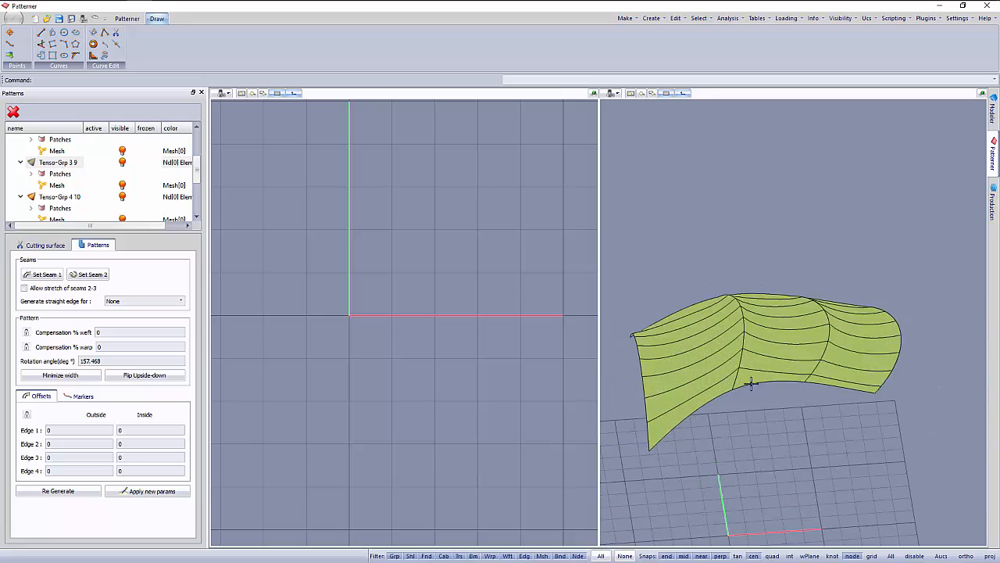
pyautogui.moveTo(751, 382); pyautogui.dragTo(723, 365)
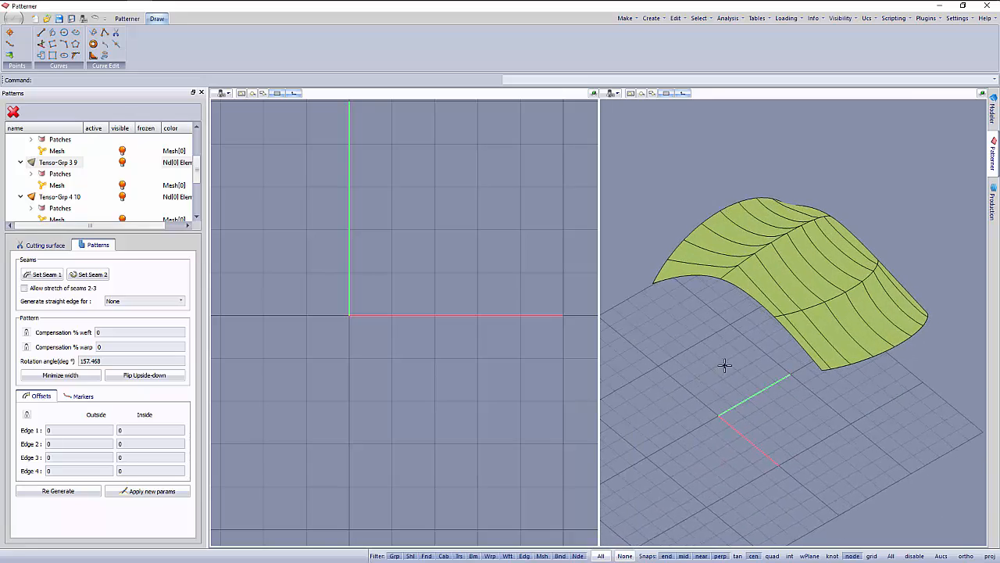